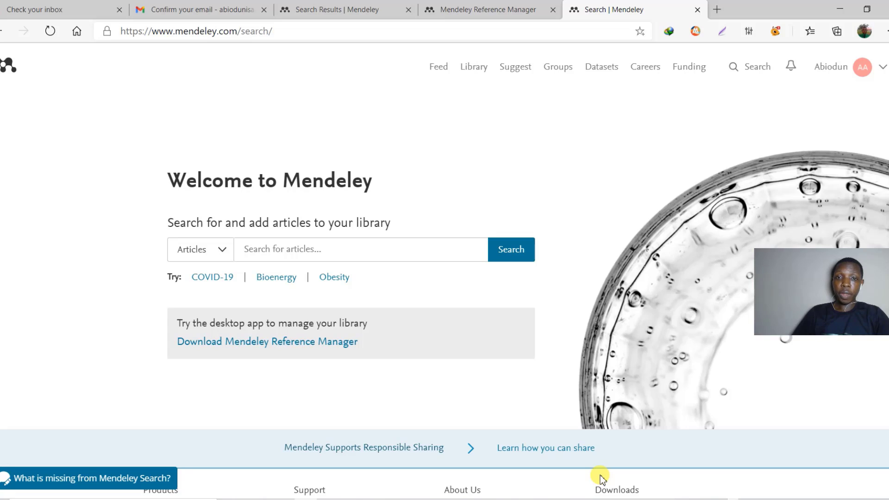
mouse_move(771, 180)
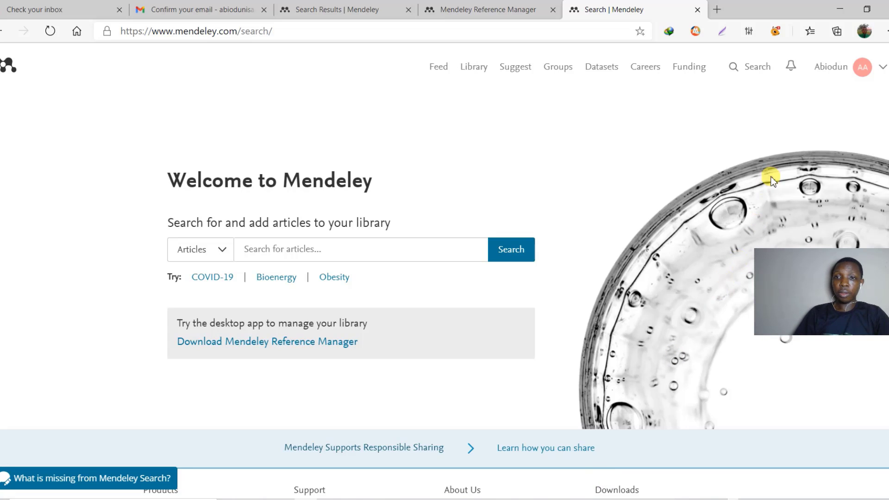
In a new tab, search Google for 'mendeley web importer' using the suggestion
left_click(716, 10)
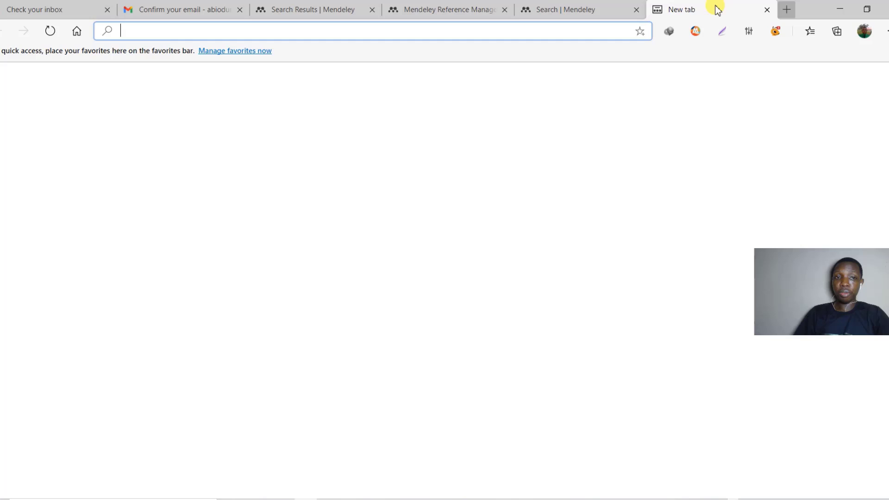
type("google.co")
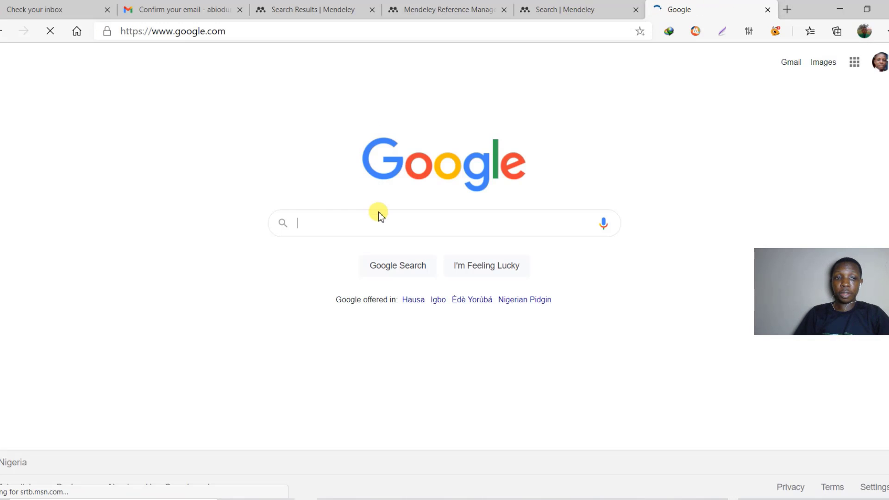
type("mendely")
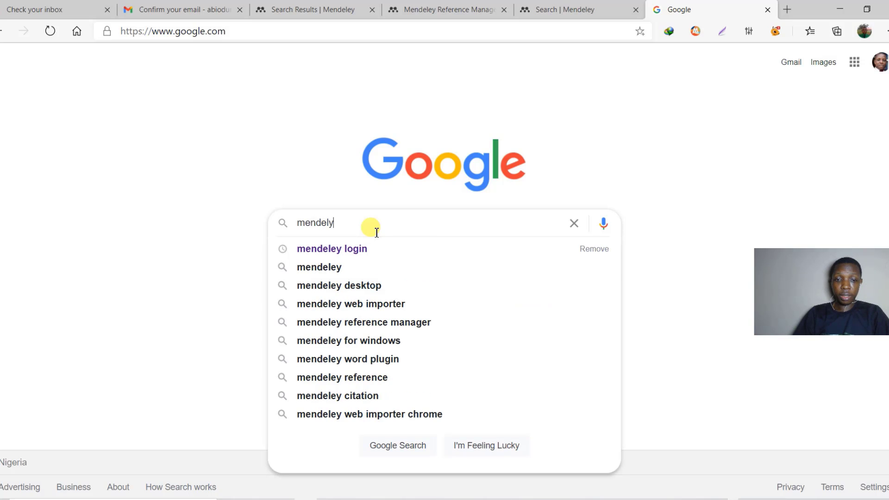
mouse_move(384, 310)
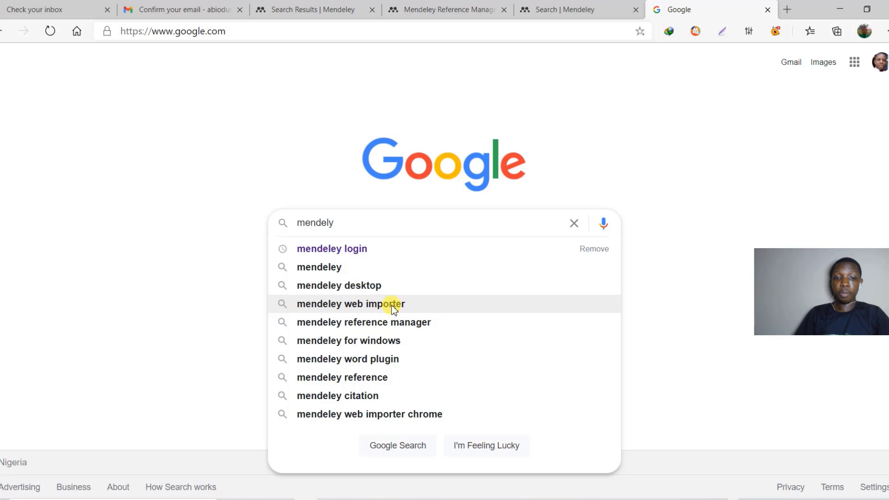
left_click(350, 304)
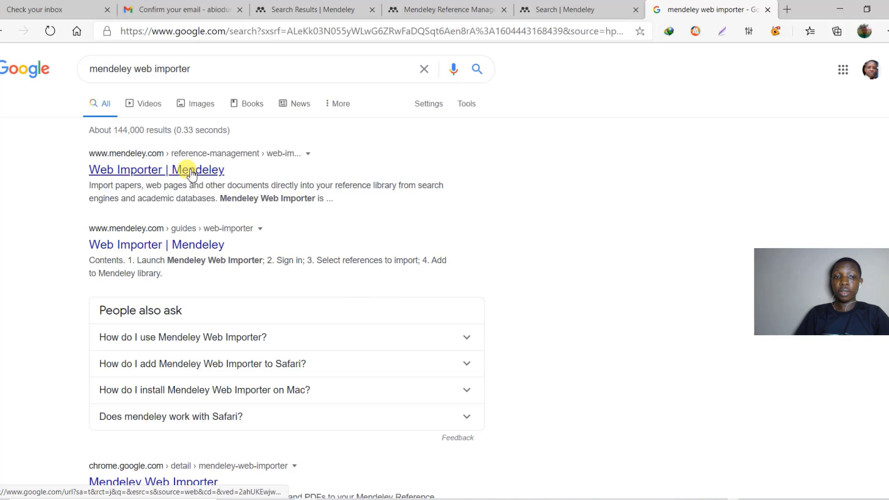
Open the 'Web Importer | Mendeley' result and follow 'Get Web Importer for Edge'
left_click(156, 170)
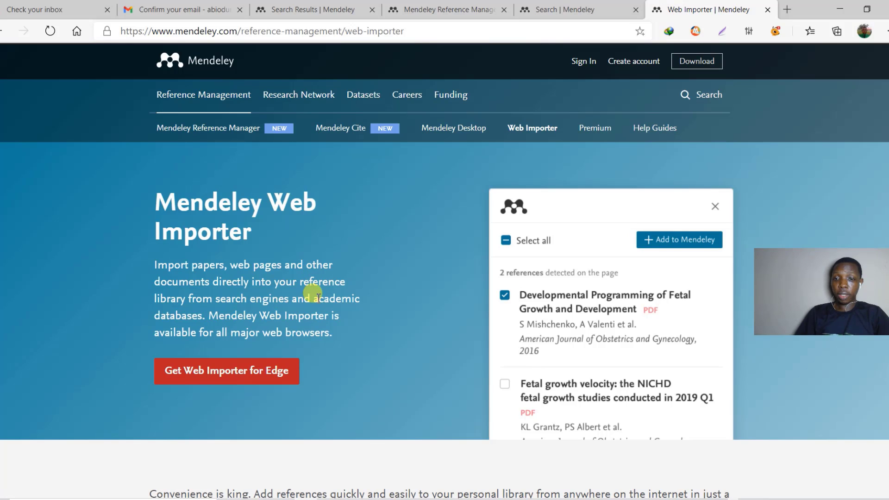
mouse_move(459, 316)
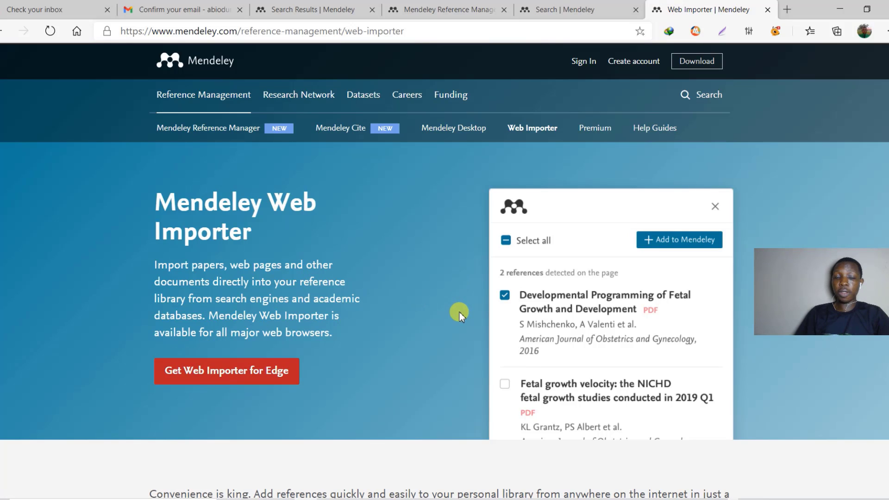
mouse_move(409, 312)
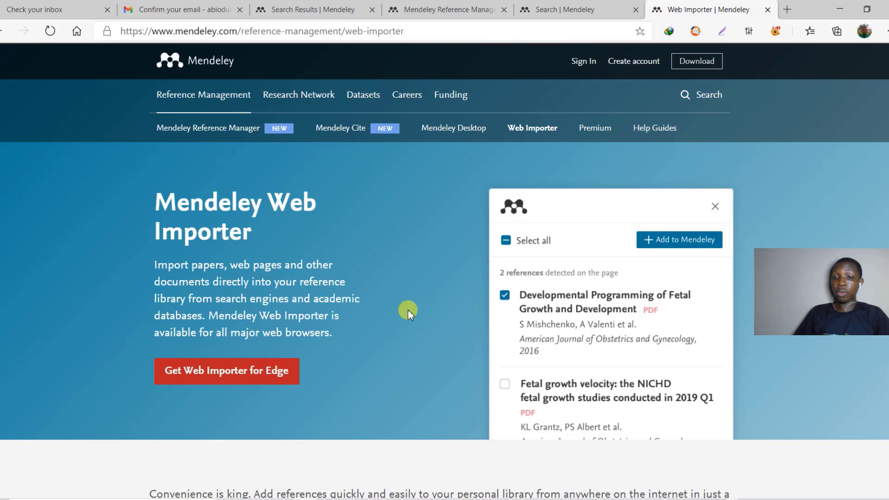
mouse_move(373, 305)
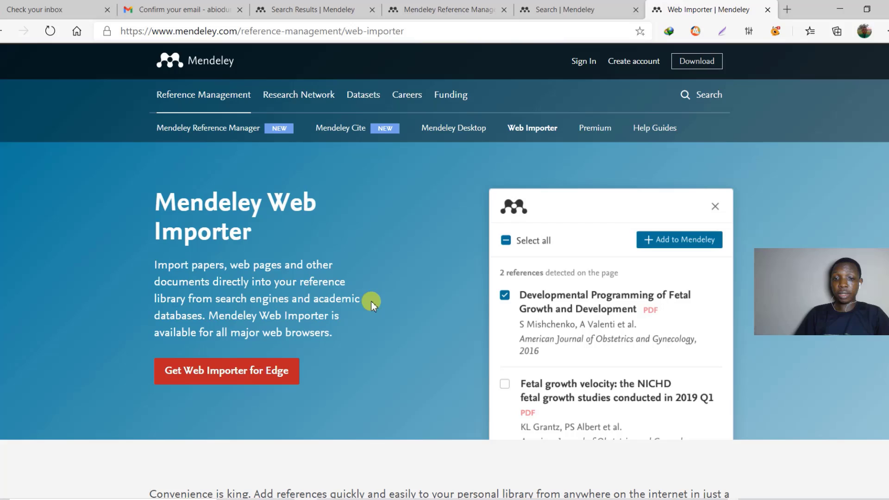
left_click(226, 371)
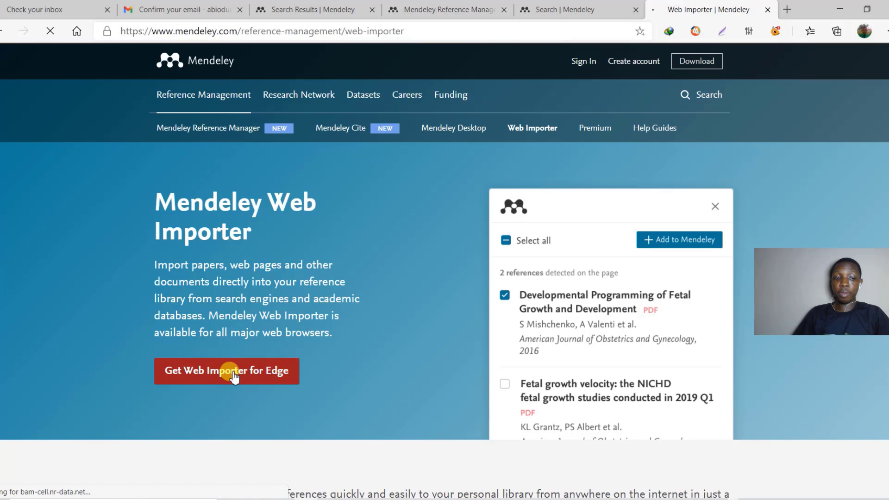
left_click(227, 371)
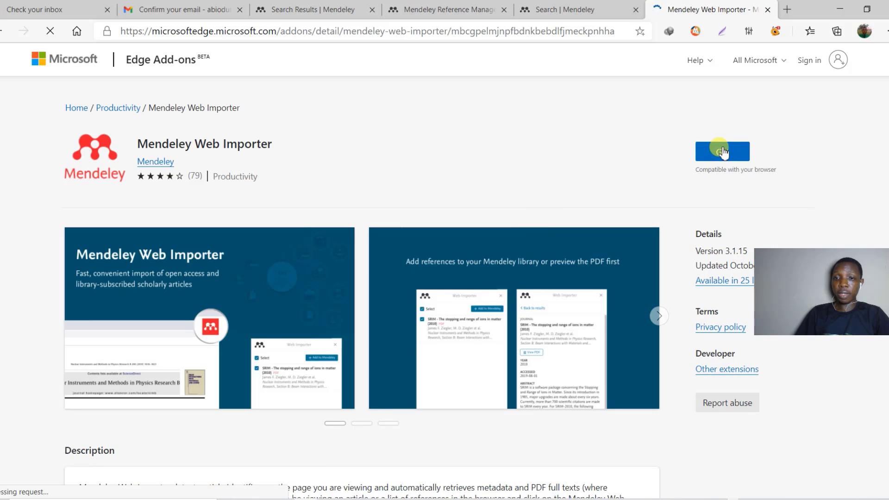
Get the Mendeley Web Importer listing and confirm Add extension in Edge
left_click(721, 151)
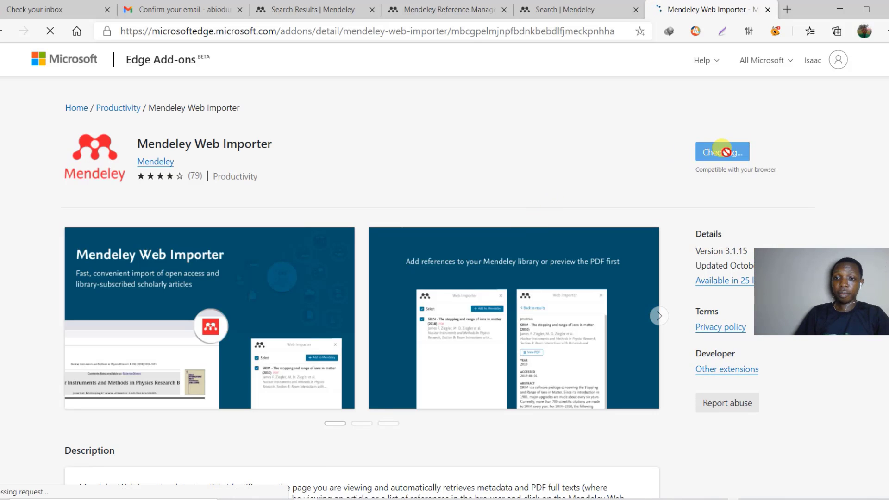
left_click(722, 152)
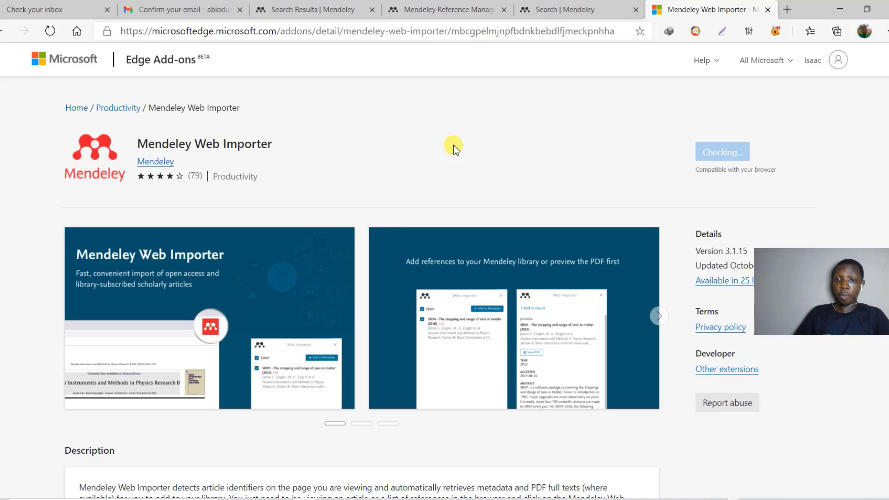
left_click(722, 152)
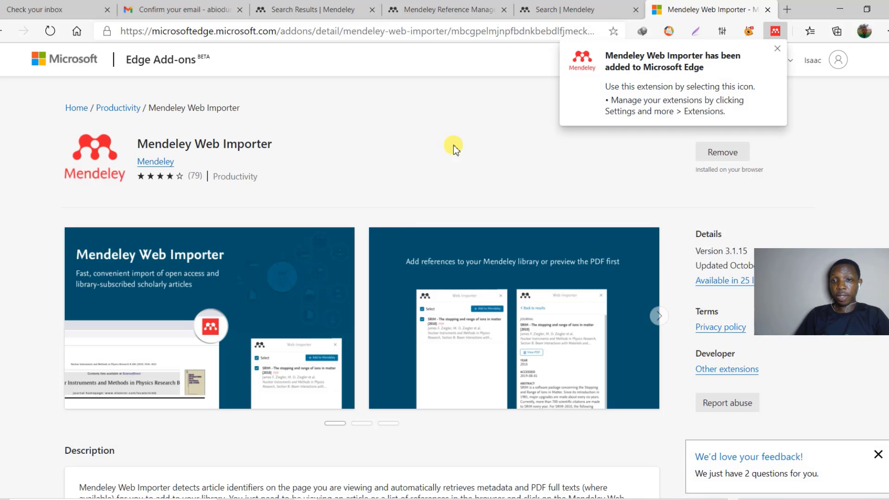
mouse_move(713, 58)
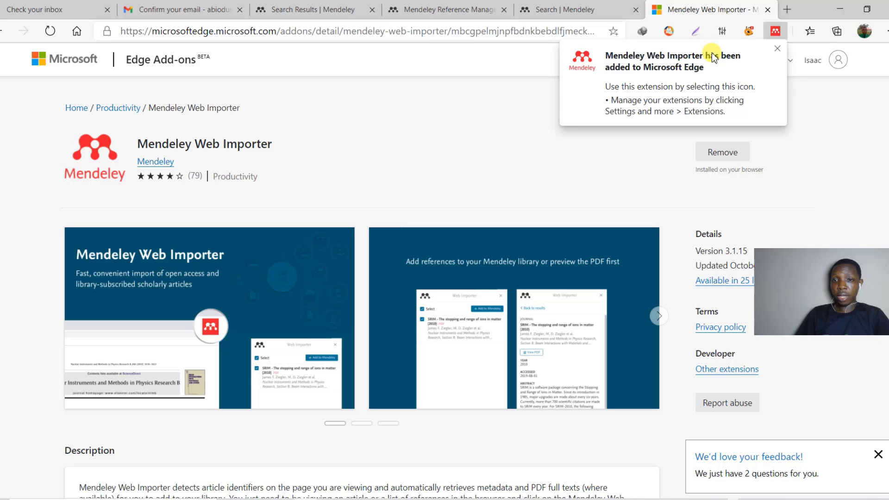
mouse_move(695, 98)
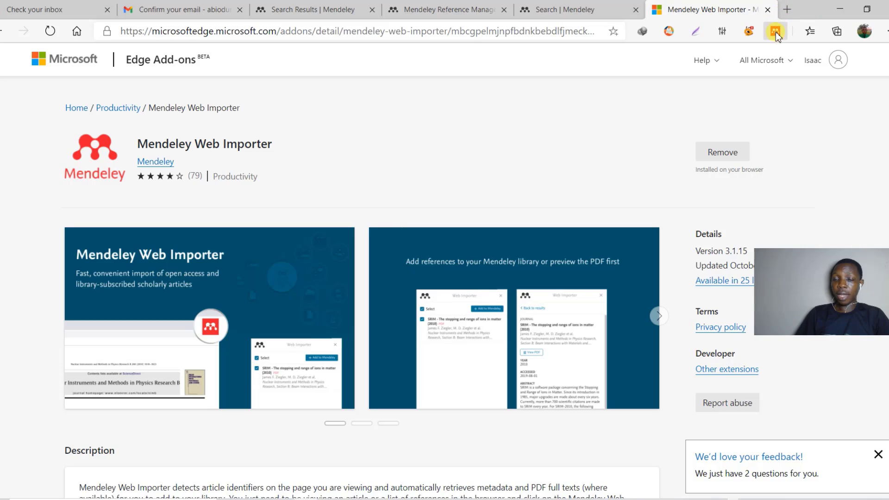
mouse_move(775, 31)
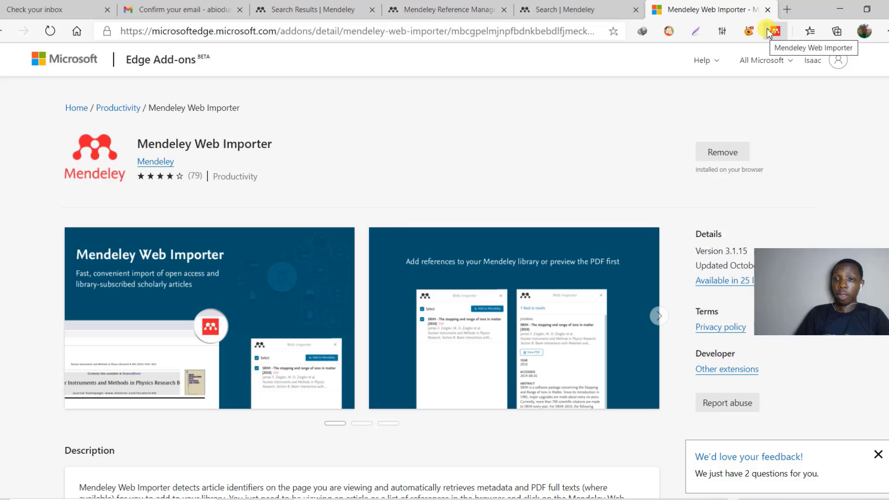
mouse_move(776, 35)
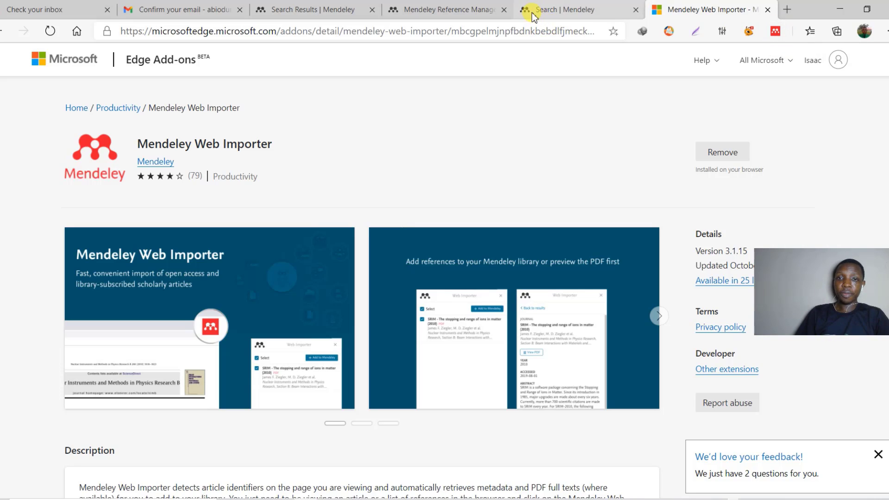
Open the Somalia student academic performance article result in a new tab
left_click(574, 10)
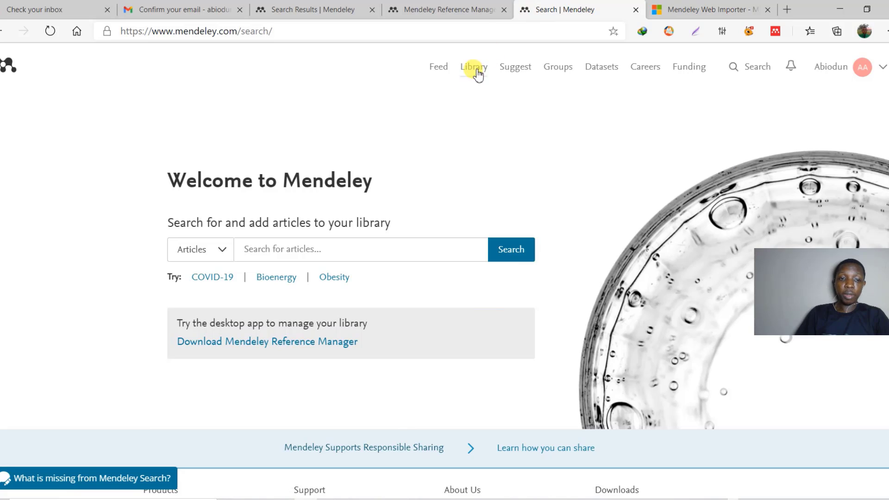
mouse_move(442, 10)
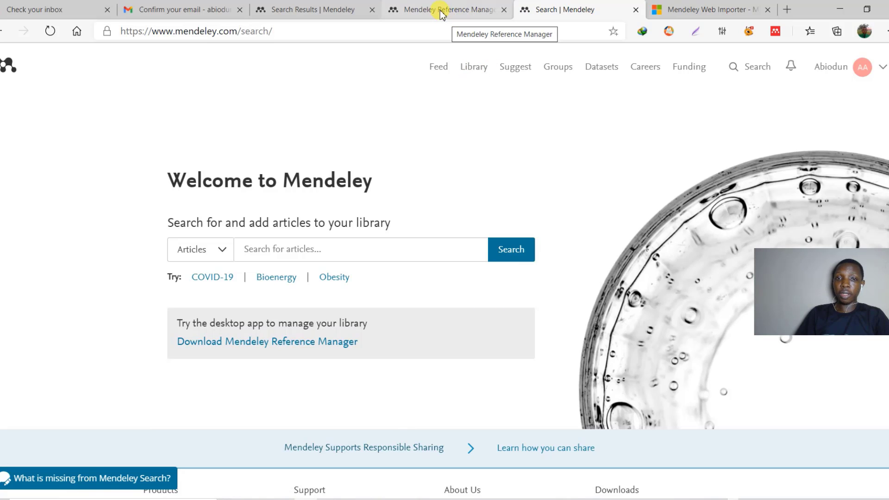
left_click(445, 10)
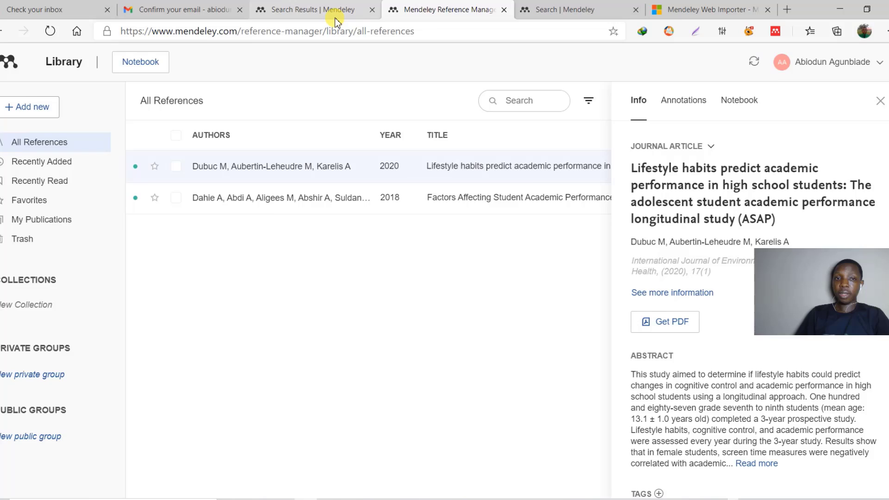
left_click(311, 10)
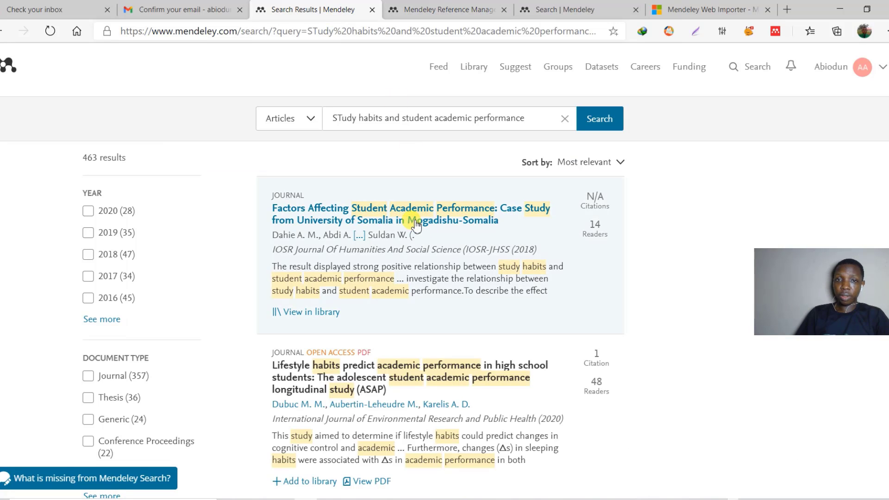
right_click(407, 220)
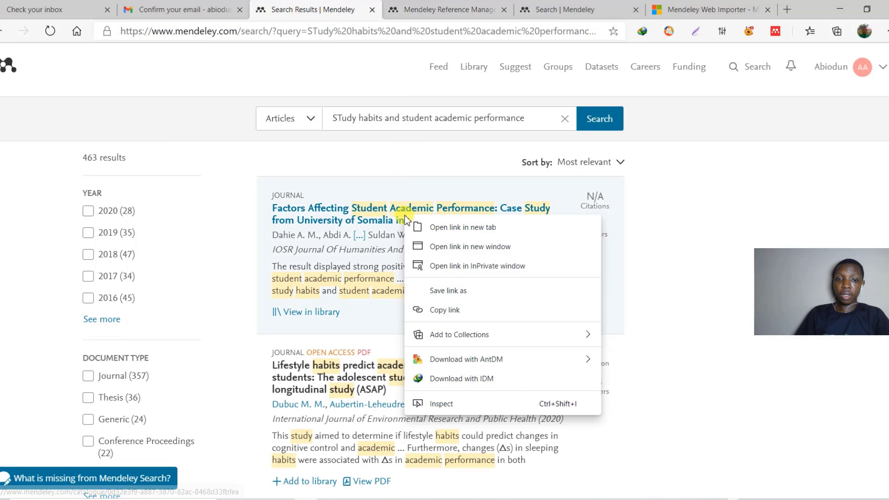
left_click(462, 227)
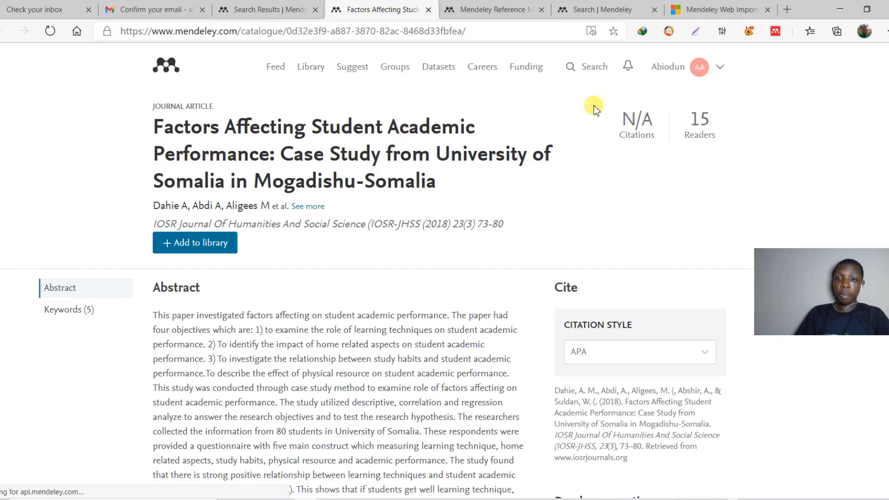
mouse_move(773, 31)
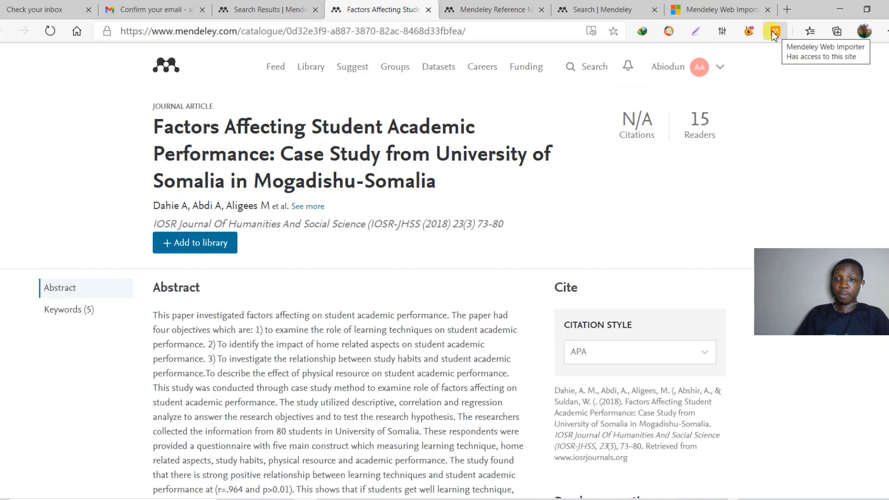
Launch Mendeley Web Importer, consent to data use, and complete sign-in
left_click(773, 31)
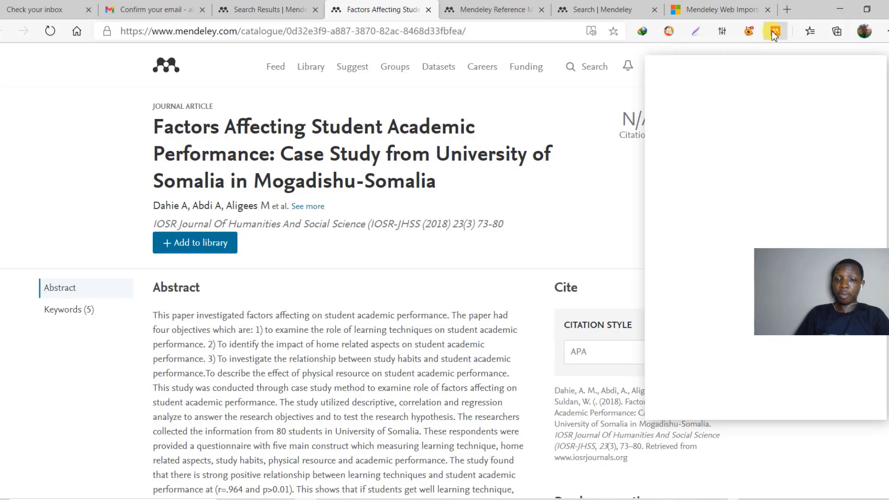
left_click(773, 30)
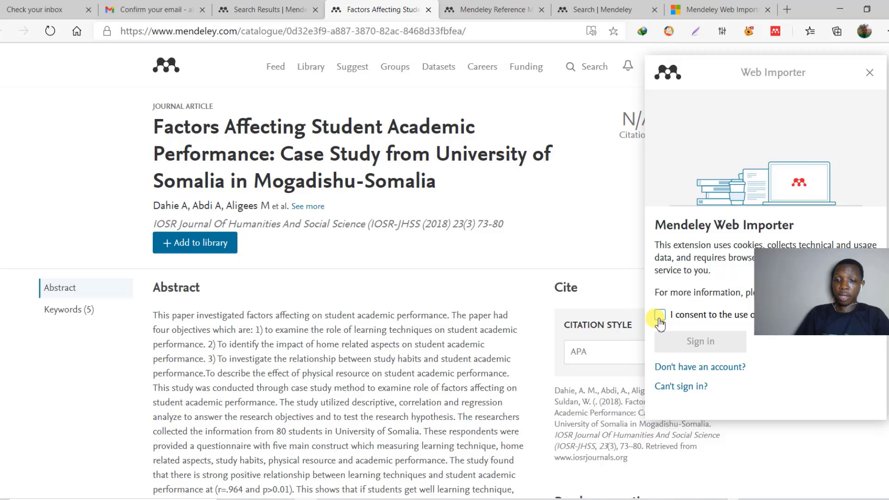
left_click(659, 315)
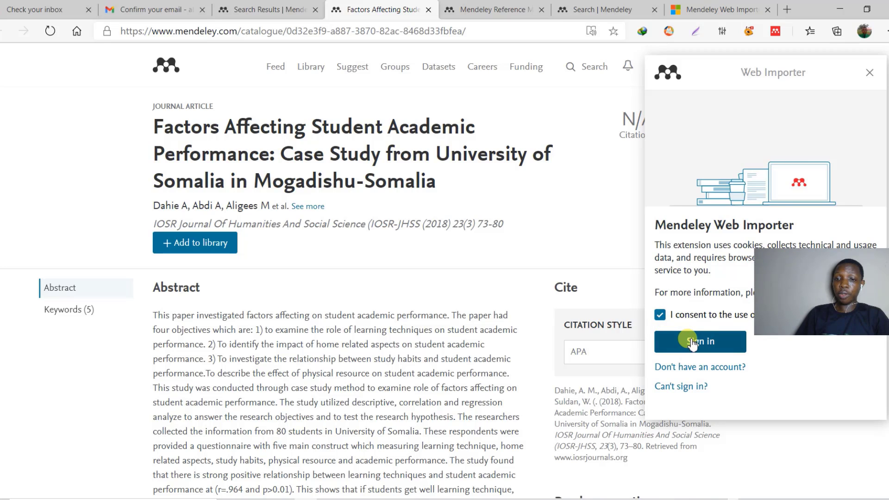
mouse_move(737, 309)
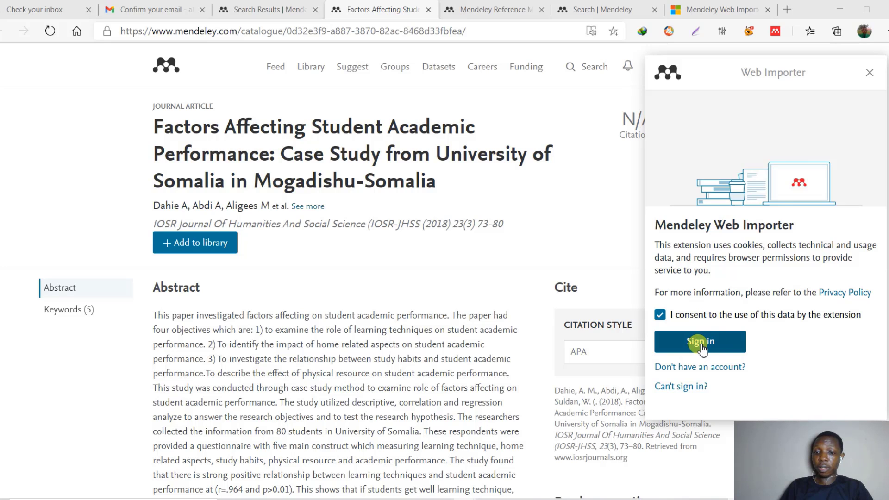
left_click(700, 341)
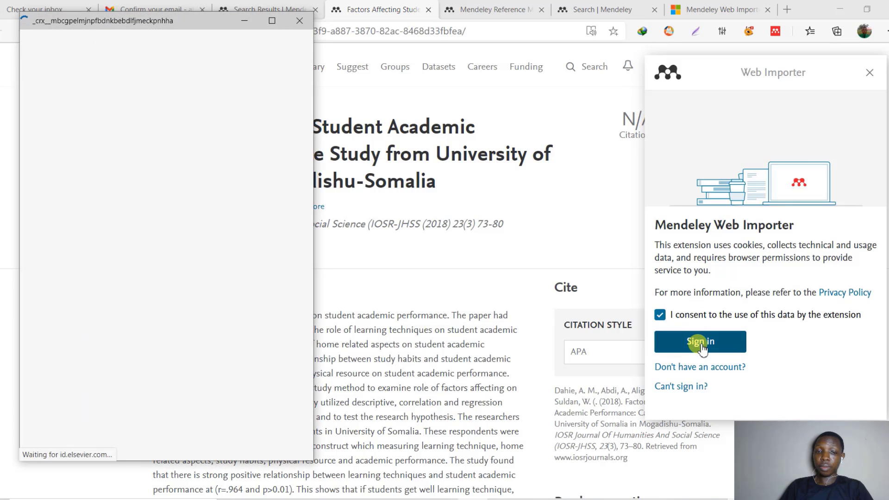
left_click(700, 341)
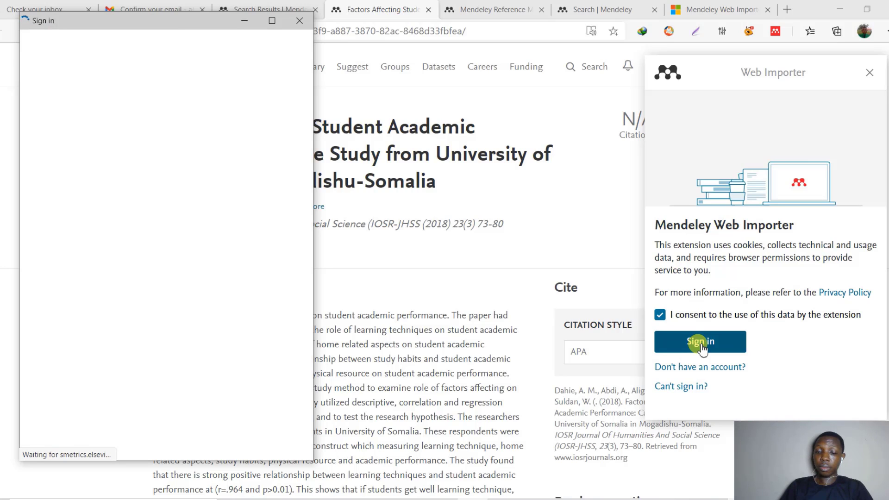
left_click(700, 342)
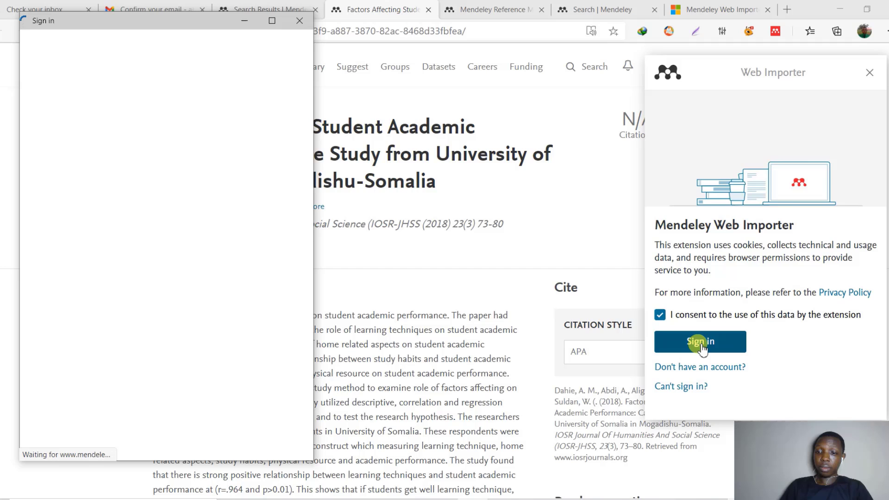
left_click(700, 342)
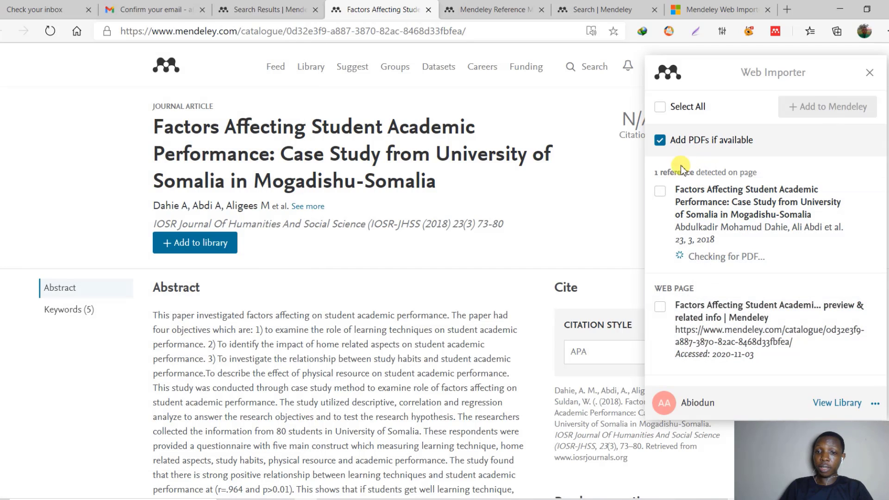
Add the Somalia article reference and its web page to Mendeley, then close the importer
left_click(660, 191)
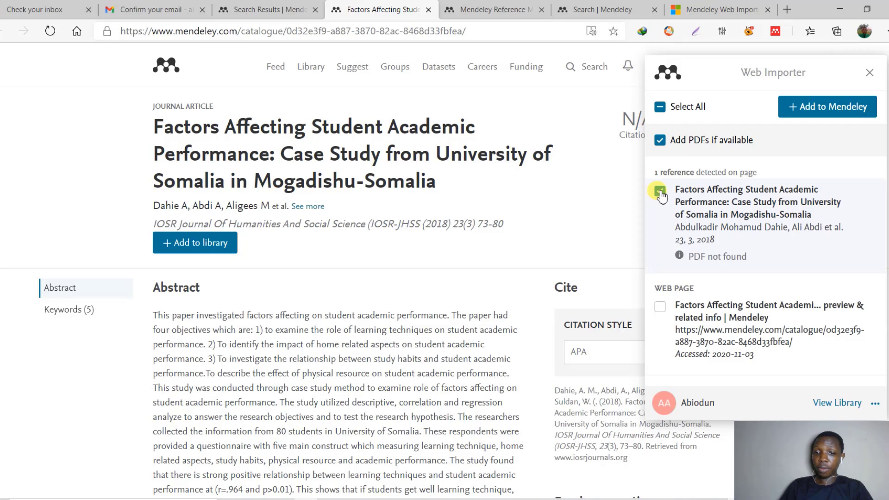
left_click(659, 192)
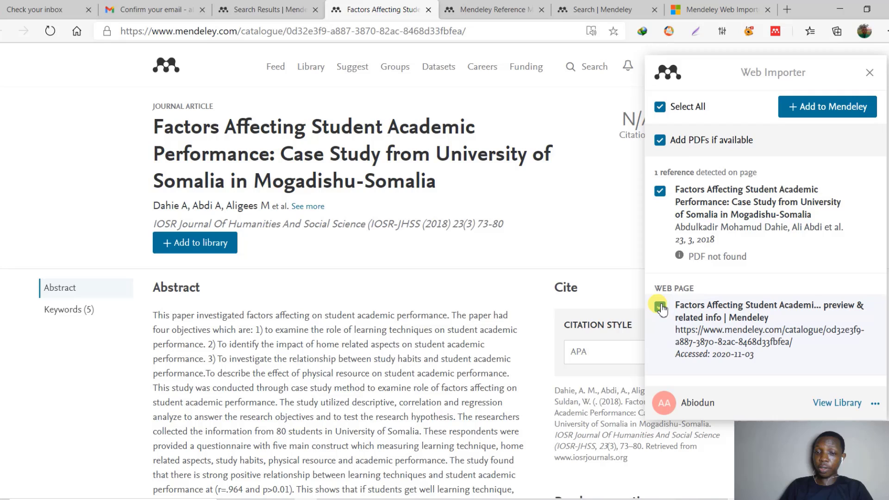
left_click(828, 107)
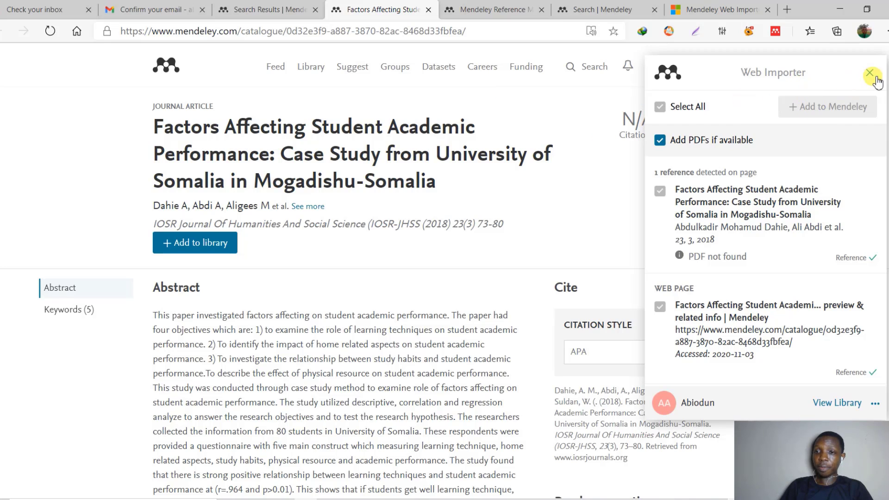
left_click(872, 72)
type("g")
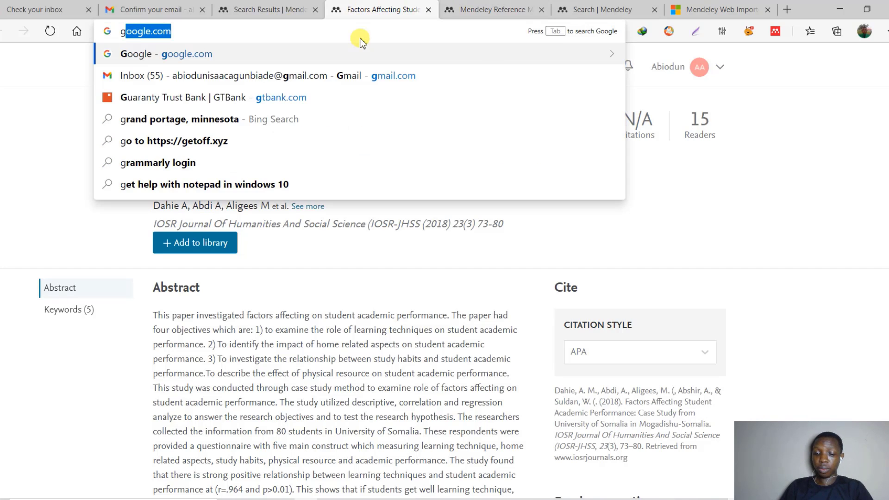
Google strategic leadership and innovativeness on business performance; open the ScienceDirect result in a new tab
left_click(166, 54)
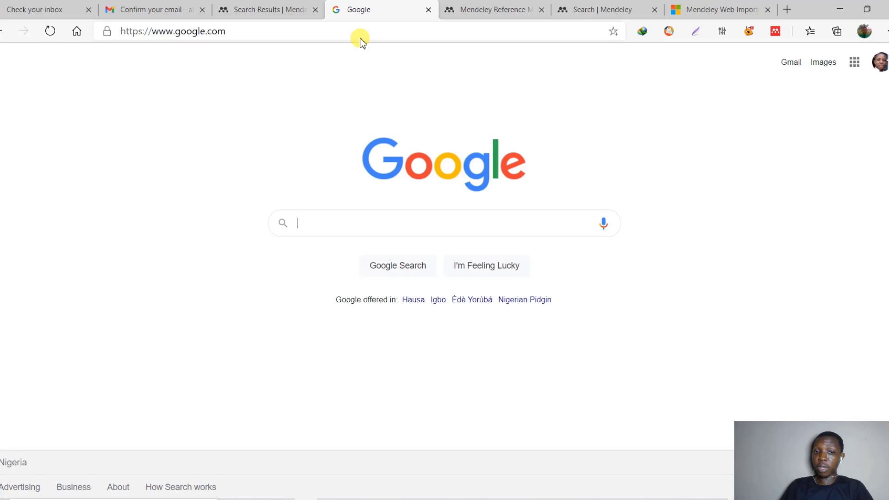
type("st")
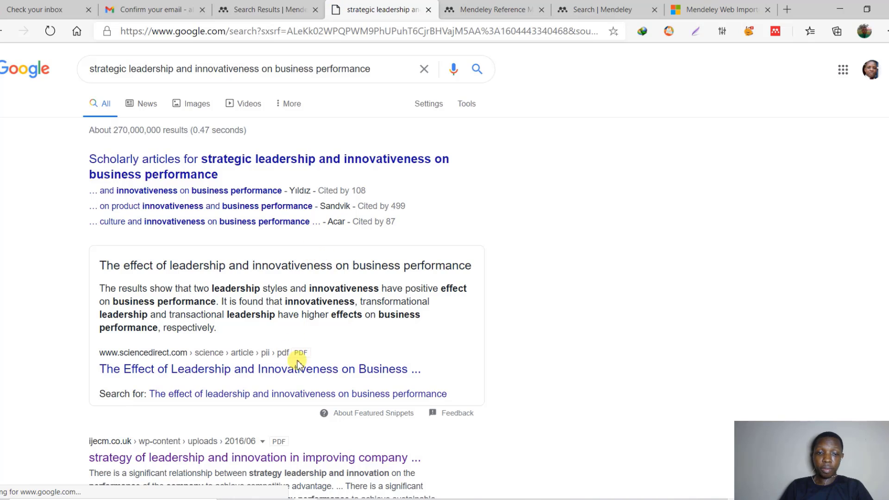
right_click(259, 368)
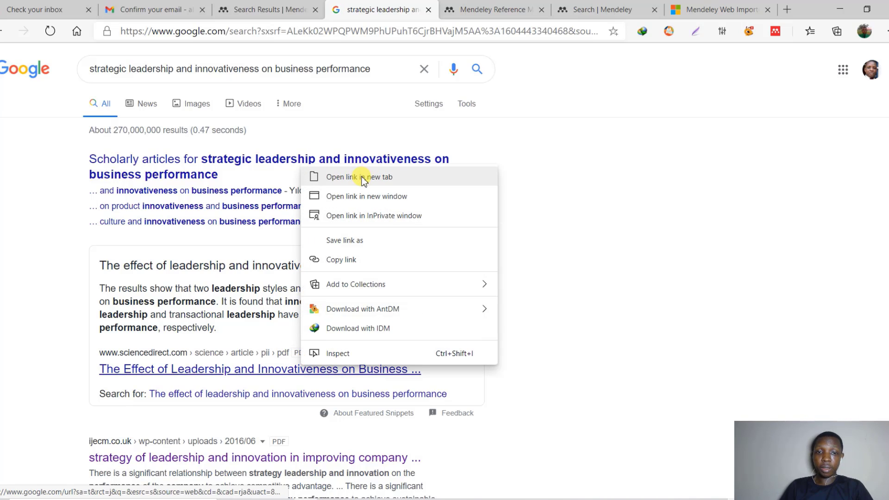
left_click(359, 177)
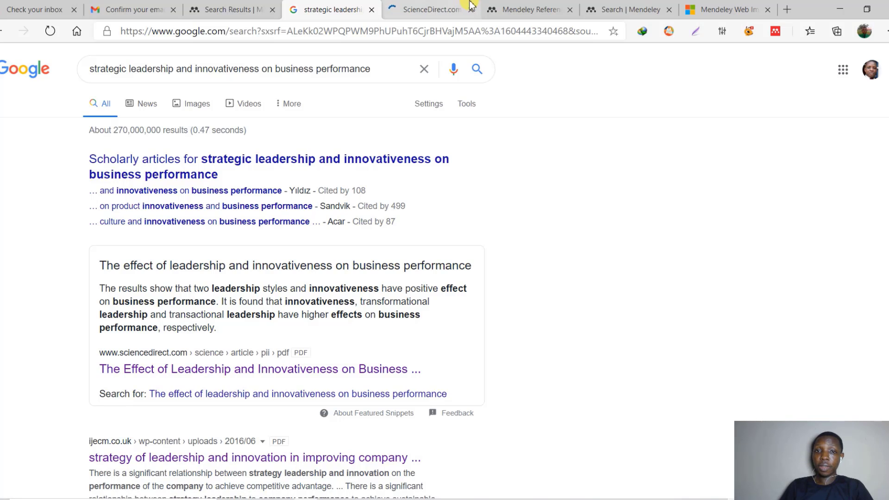
left_click(431, 10)
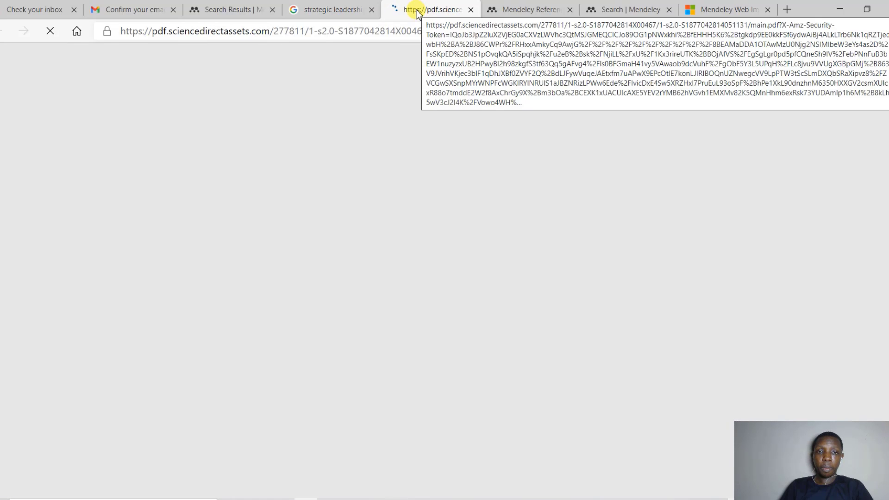
Open a second strategic leadership result, the AIP Jordan industrial estates PDF, in a new tab
left_click(329, 10)
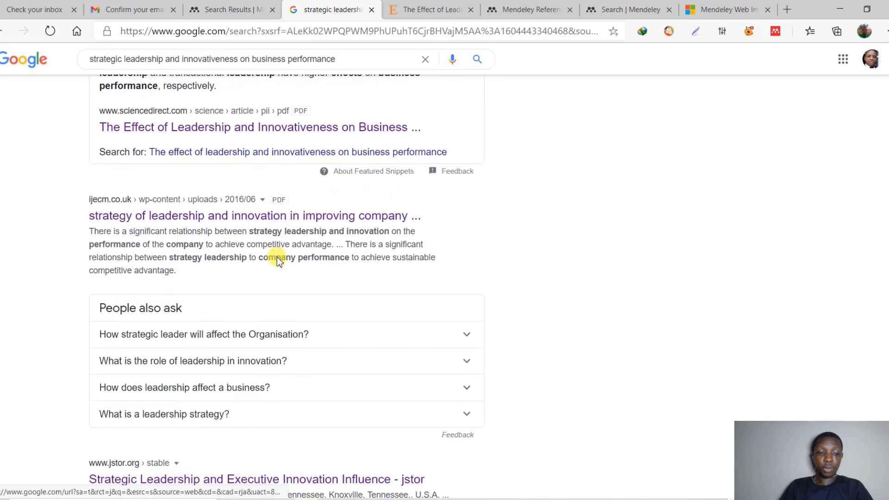
scroll("down", 3)
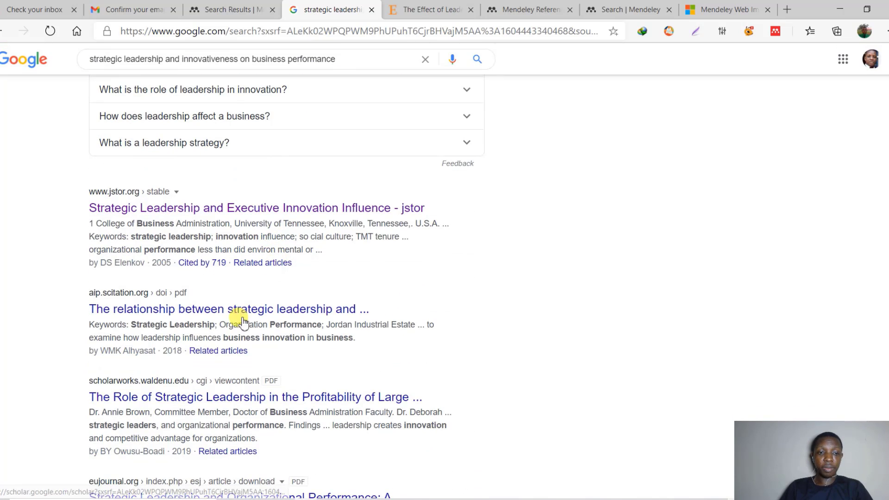
right_click(228, 309)
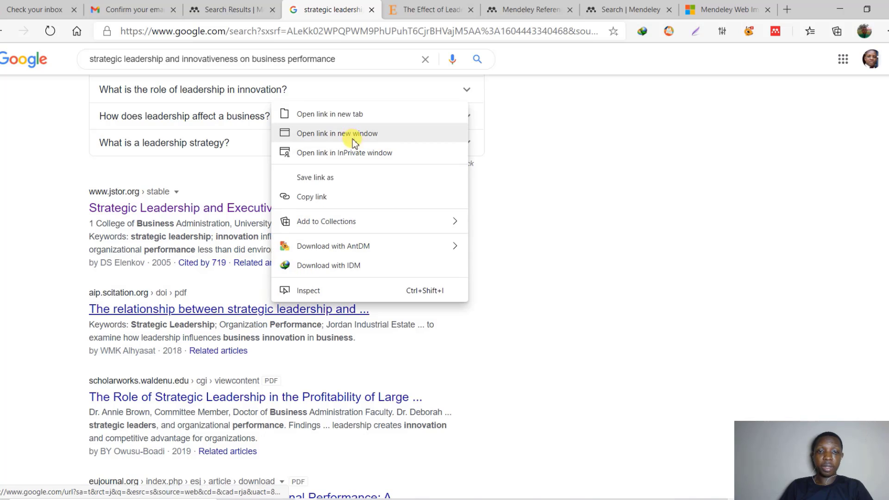
left_click(336, 133)
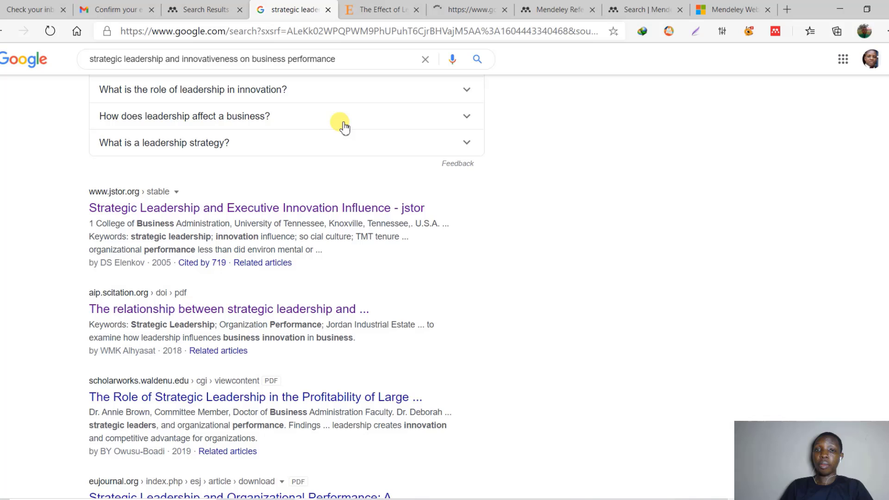
left_click(229, 308)
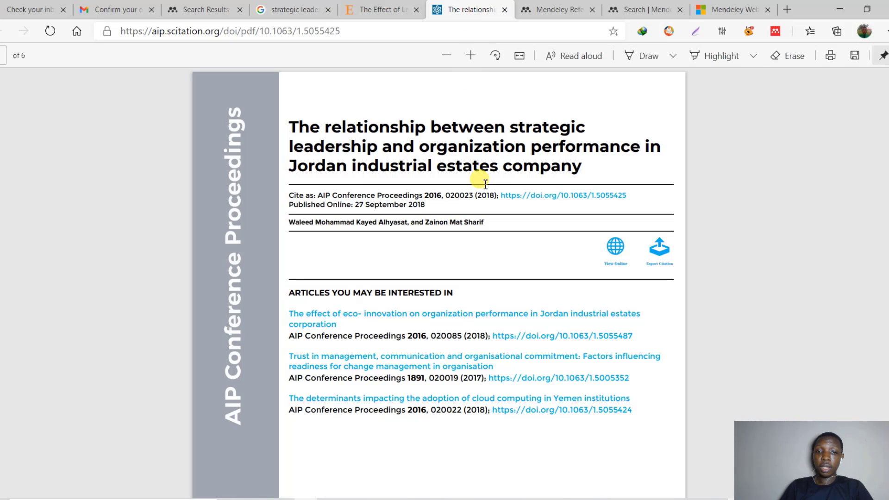
mouse_move(519, 108)
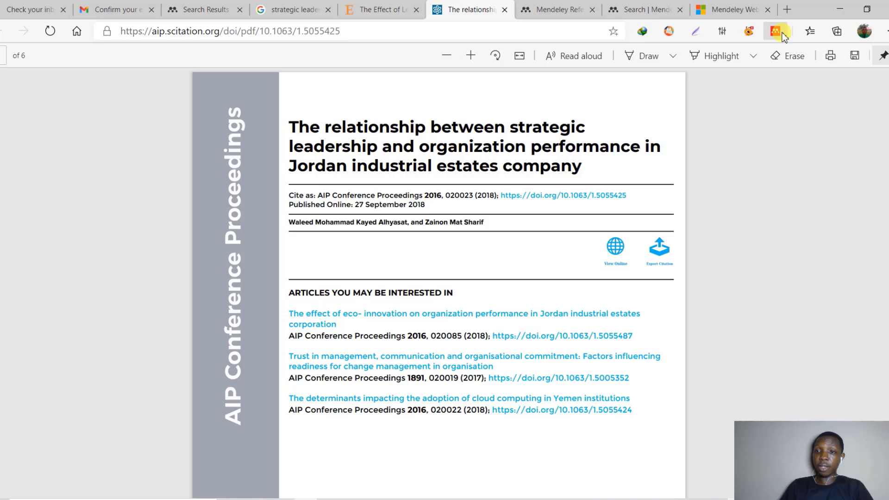
Import the AIP Jordan industrial estates PDF reference plus its web page into Mendeley
left_click(776, 31)
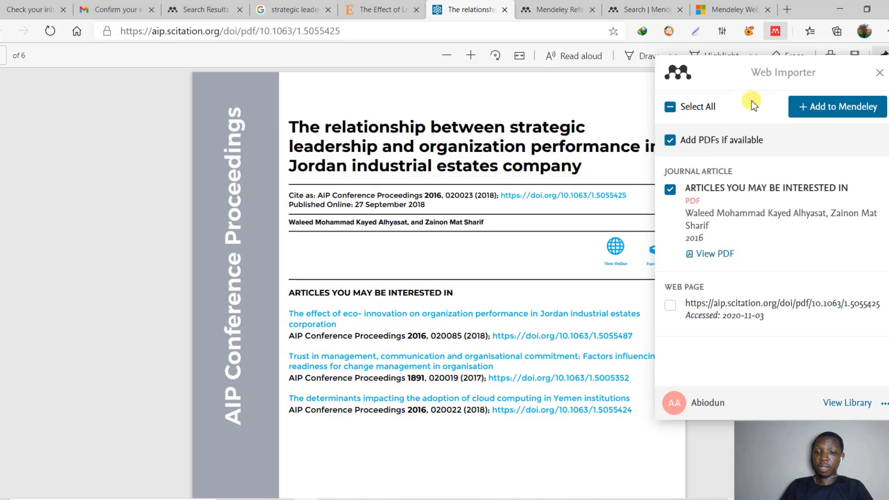
mouse_move(670, 305)
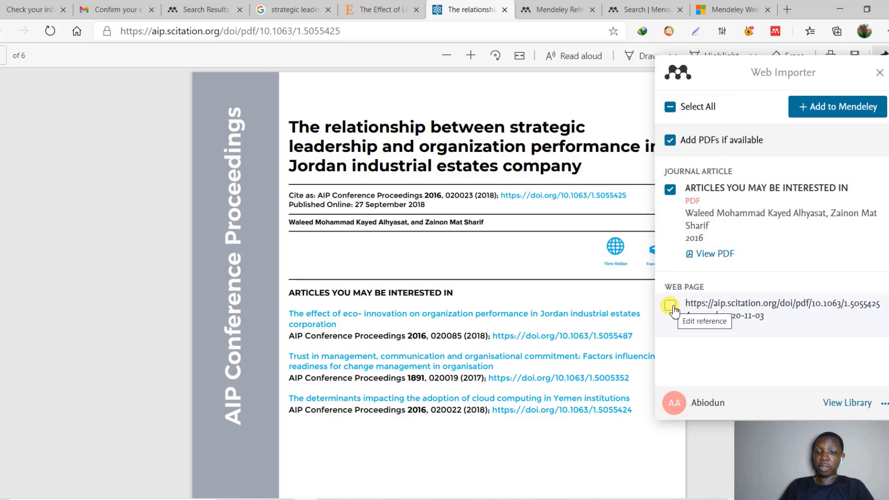
left_click(670, 305)
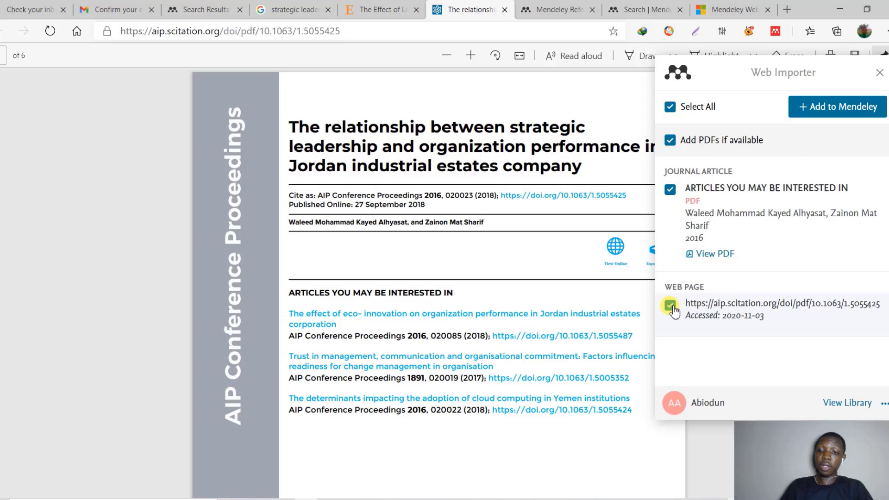
left_click(836, 106)
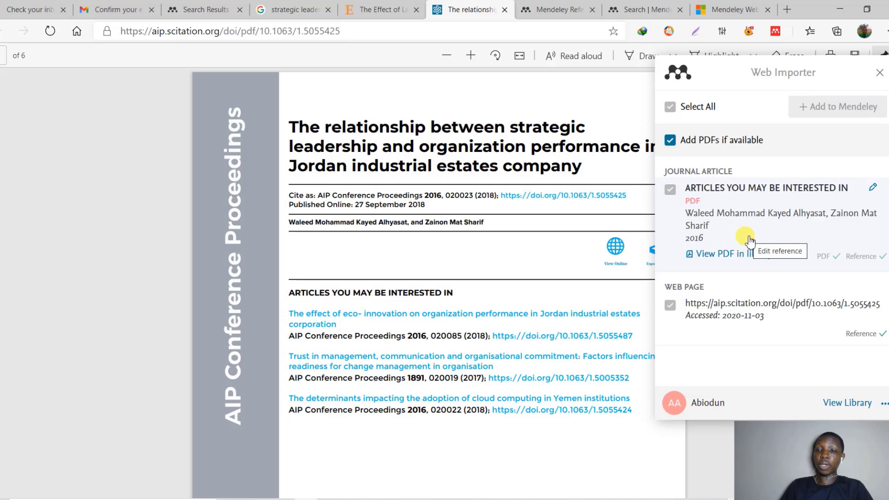
mouse_move(862, 107)
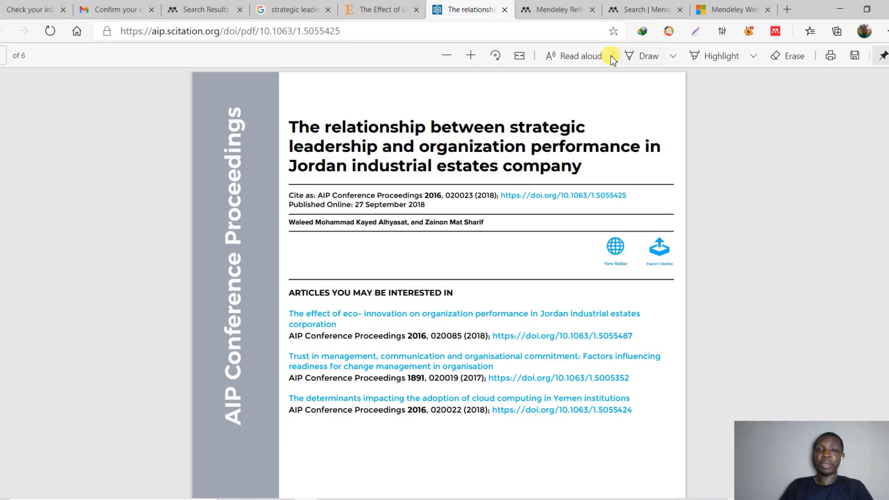
mouse_move(477, 31)
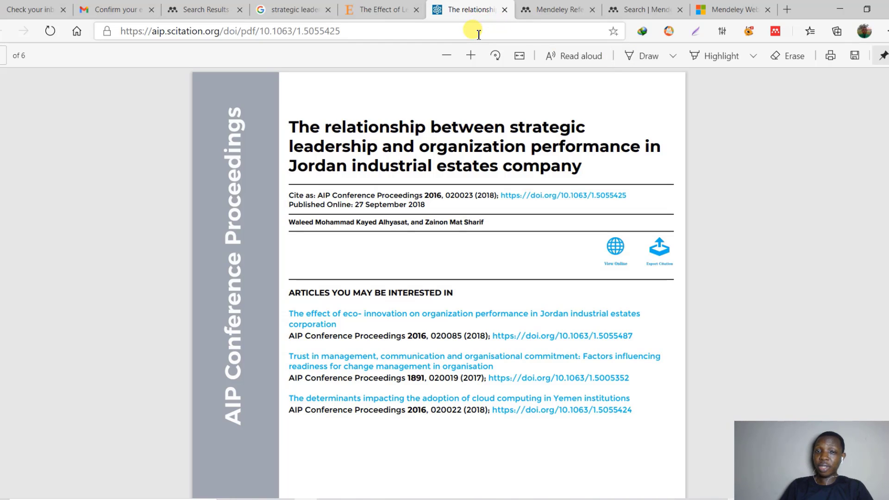
mouse_move(464, 33)
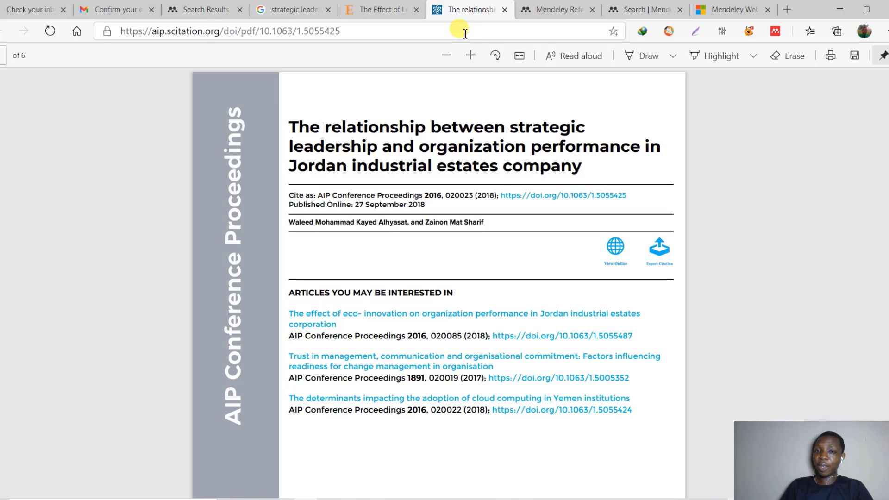
mouse_move(775, 31)
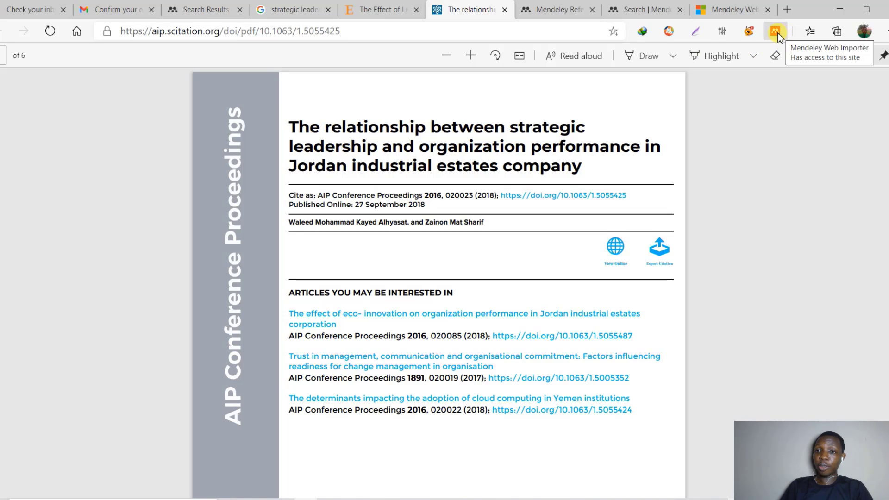
mouse_move(768, 28)
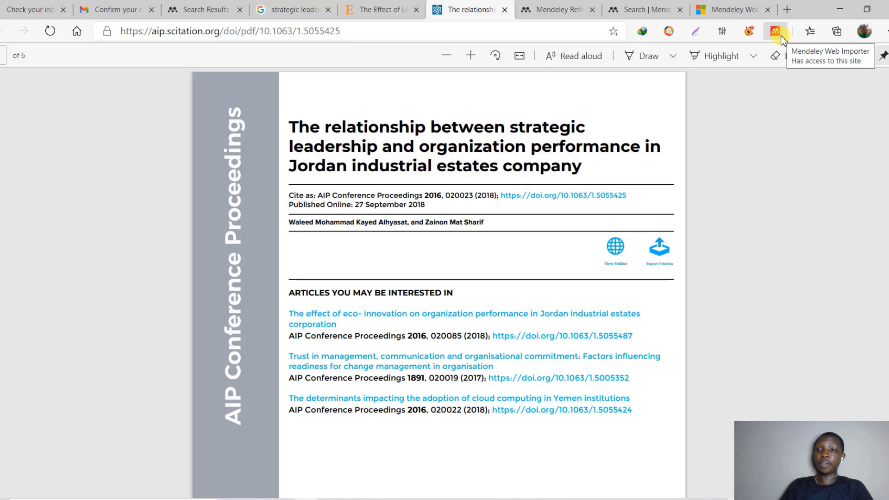
mouse_move(631, 52)
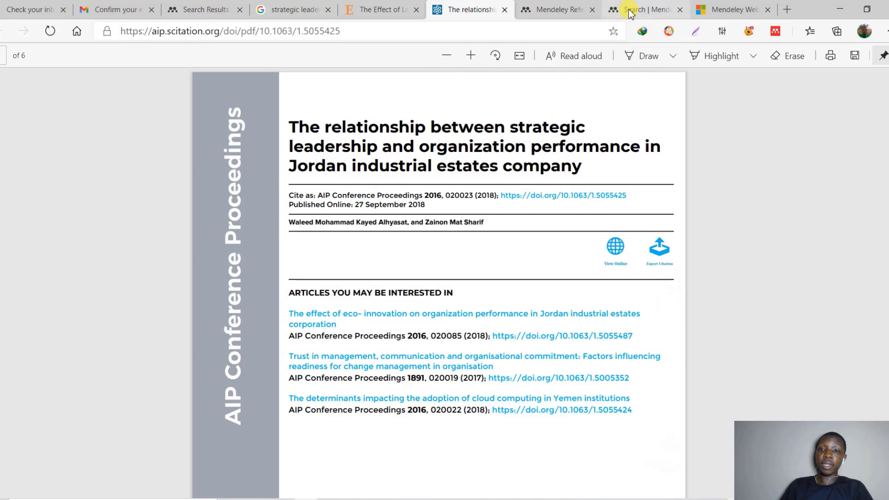
Switch to the 'Search | Mendeley' welcome tab
left_click(640, 10)
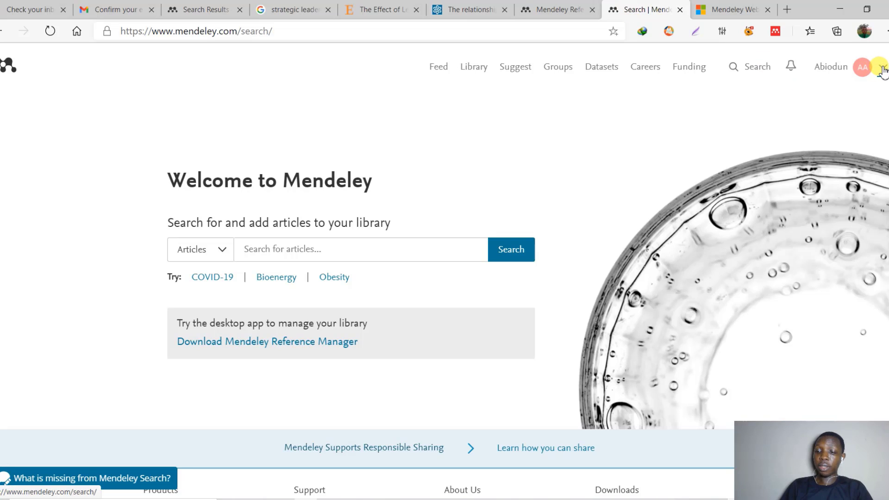
From the account menu's Download Mendeley page, start the Mendeley Desktop for Windows download
left_click(862, 66)
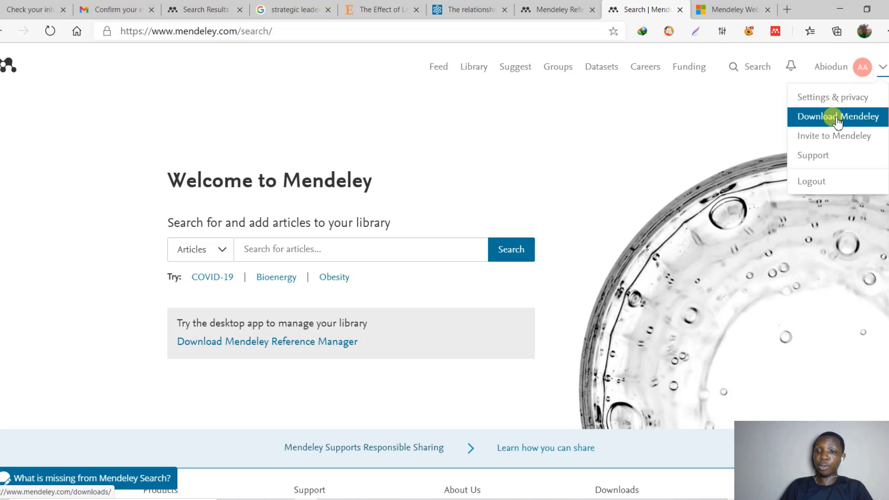
left_click(837, 117)
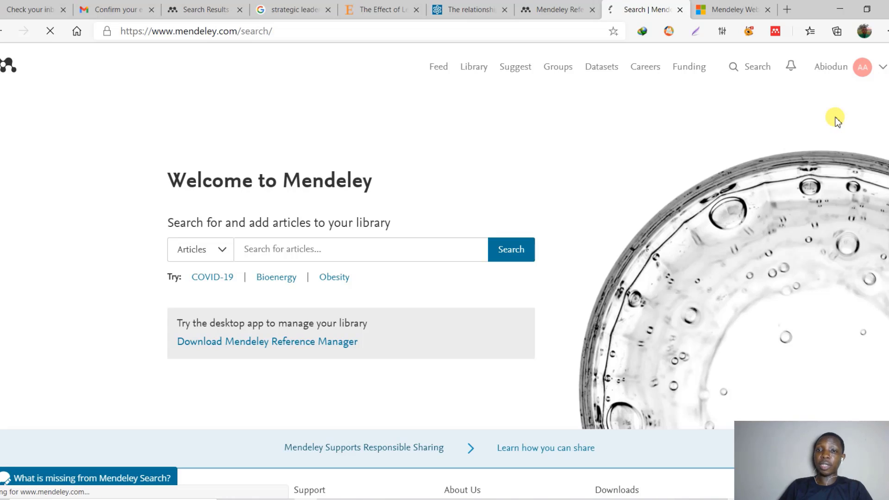
left_click(266, 341)
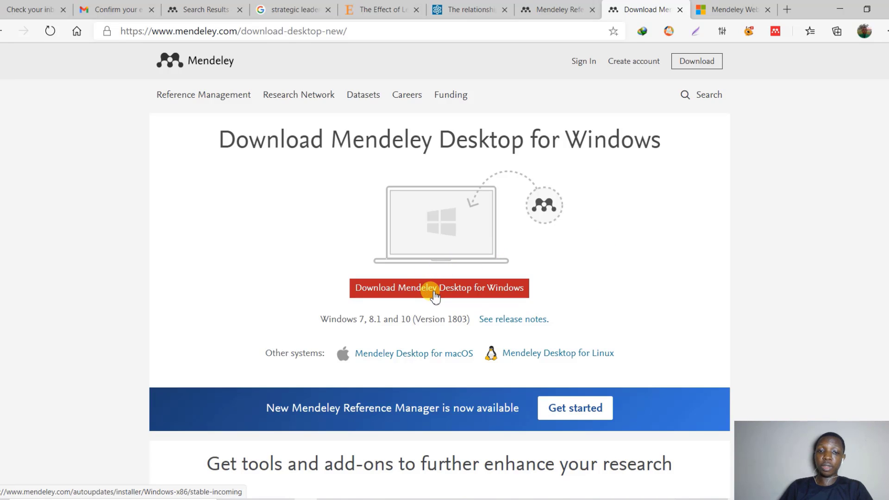
left_click(439, 288)
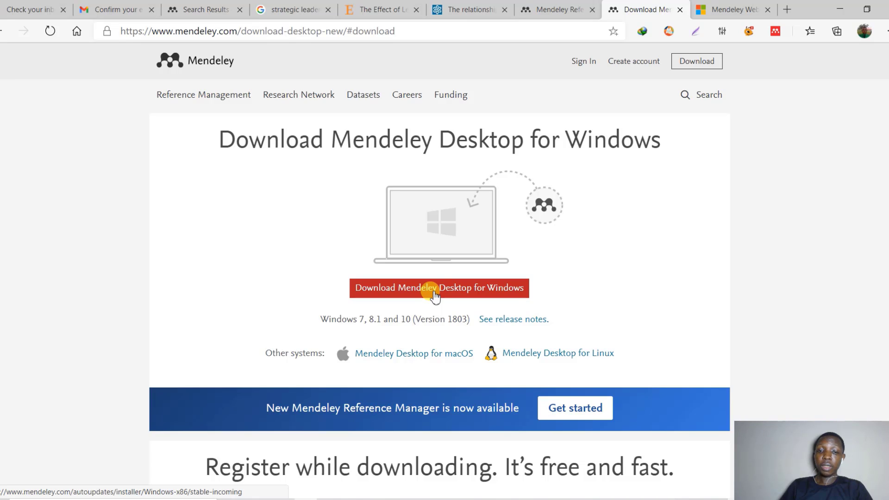
left_click(439, 288)
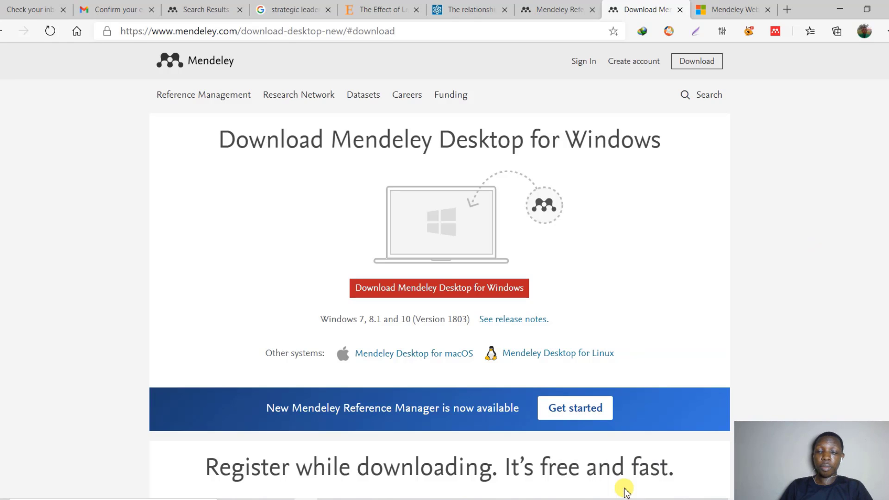
Open the Downloads folder showing Mendeley-Desktop-1.19.4-win32, handling the security prompt, and maximize it
left_click(438, 288)
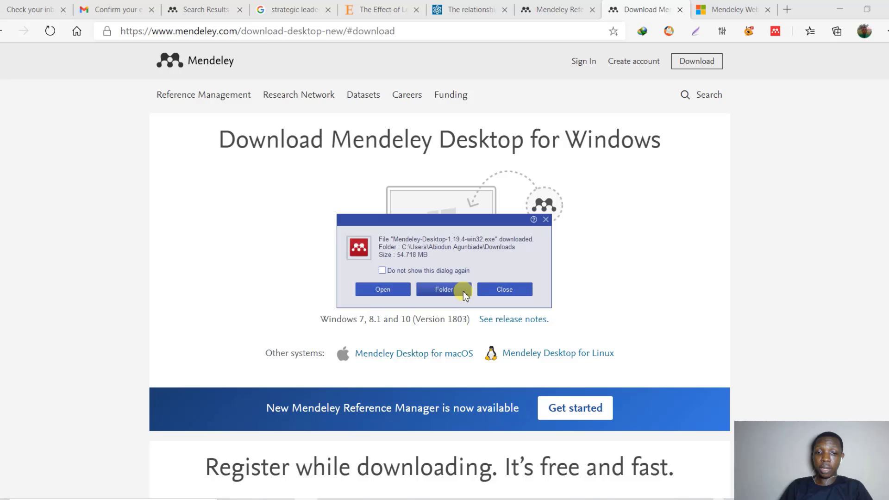
left_click(504, 289)
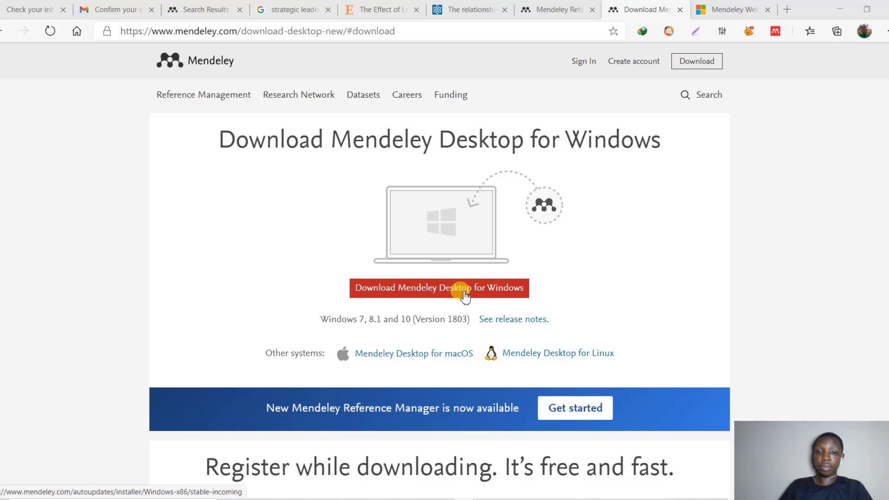
mouse_move(343, 376)
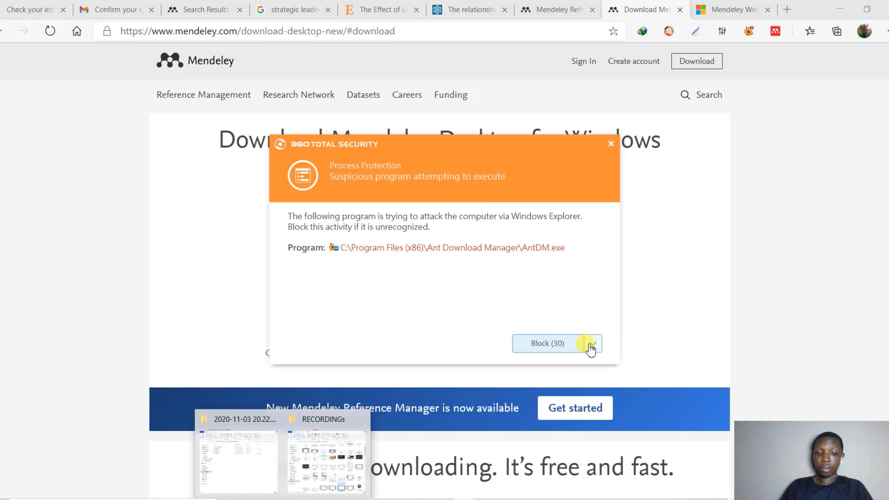
left_click(593, 343)
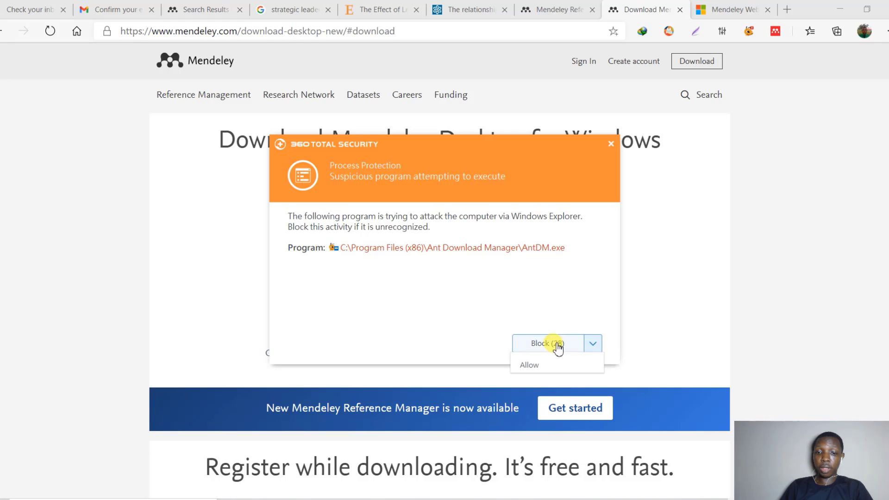
mouse_move(558, 365)
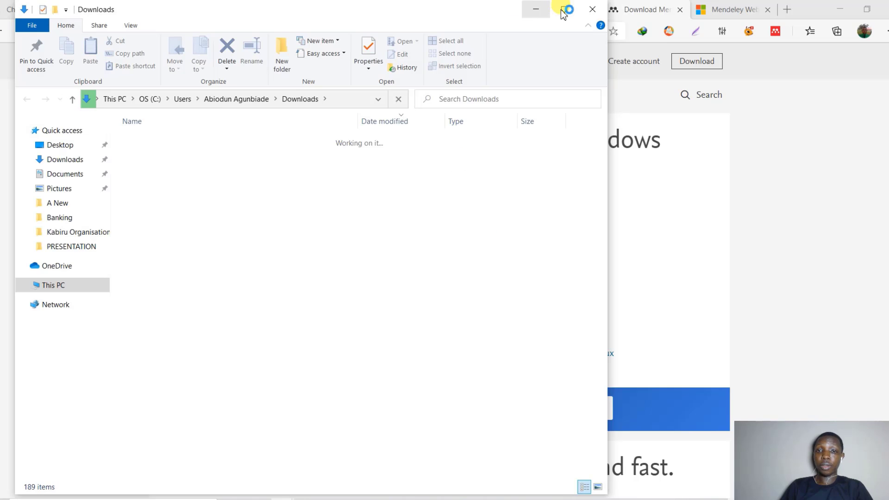
left_click(566, 10)
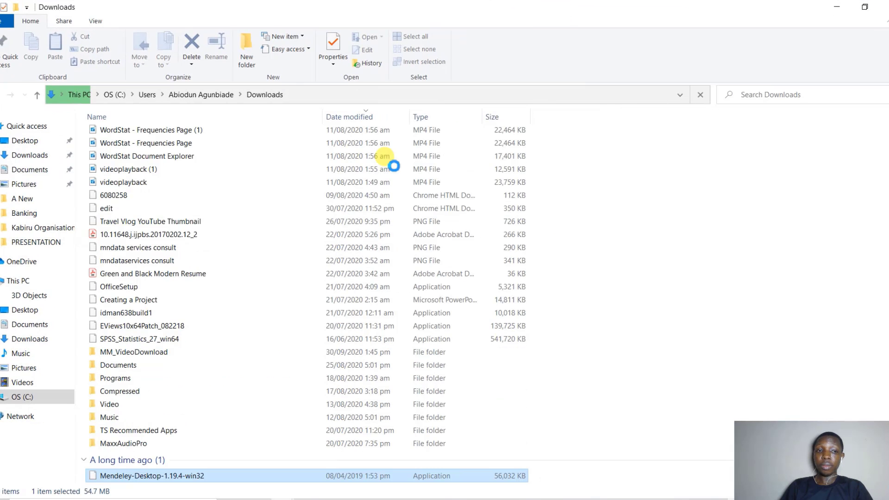